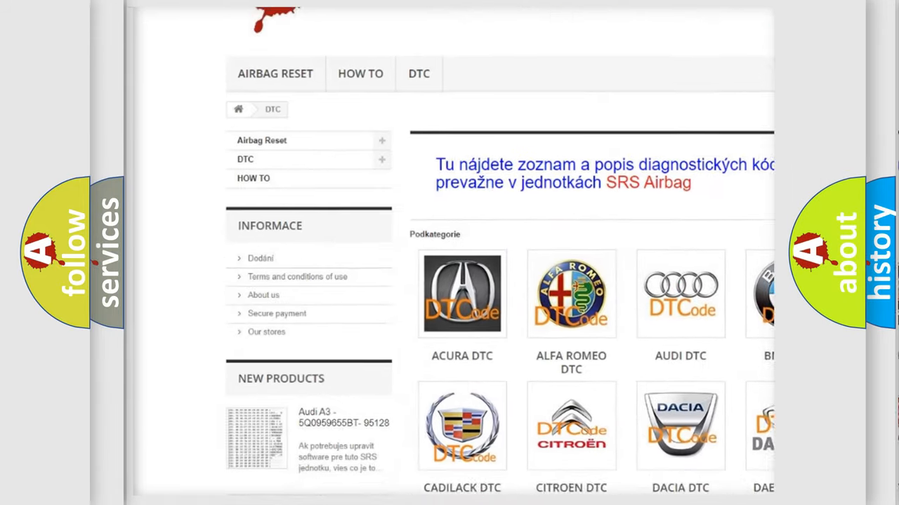
pyautogui.scroll(-3)
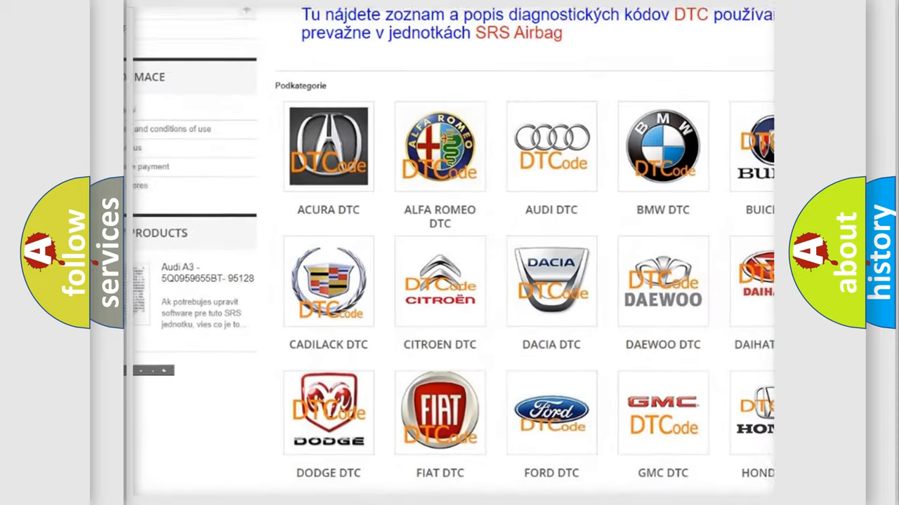
pyautogui.scroll(-3)
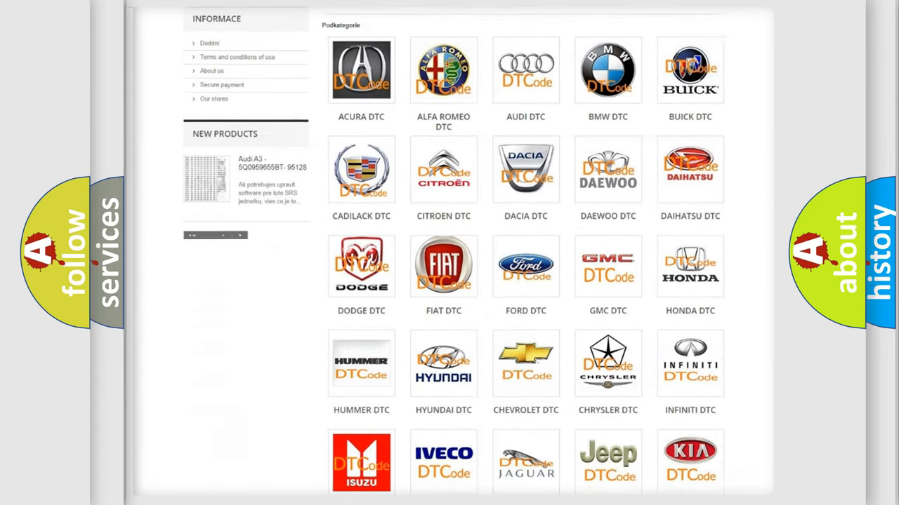
pyautogui.scroll(-3)
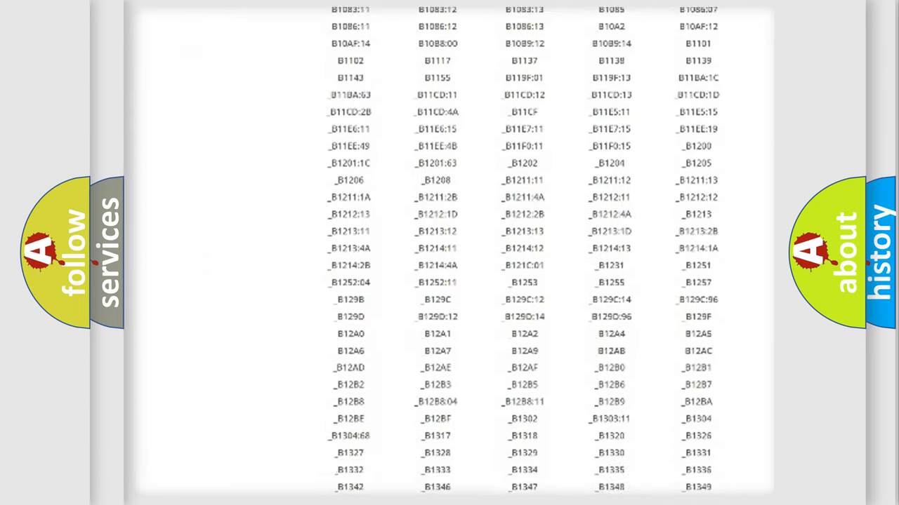
pyautogui.scroll(-3)
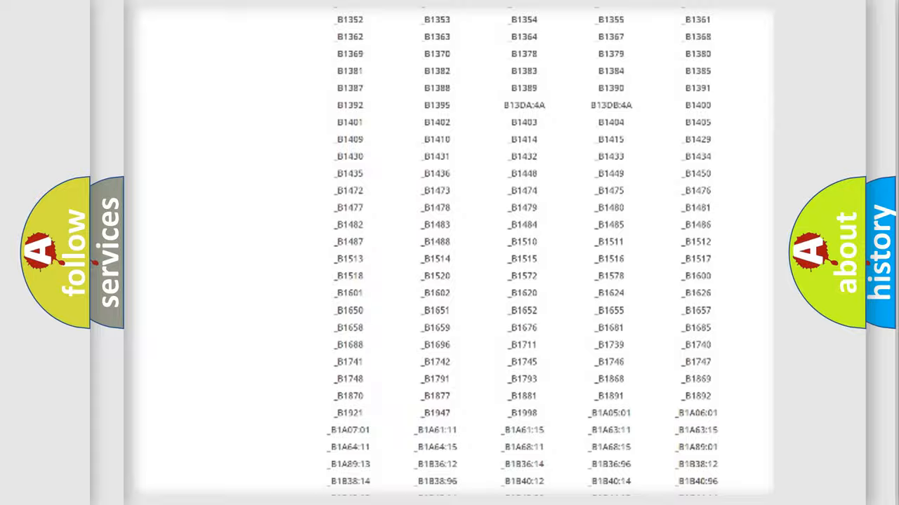